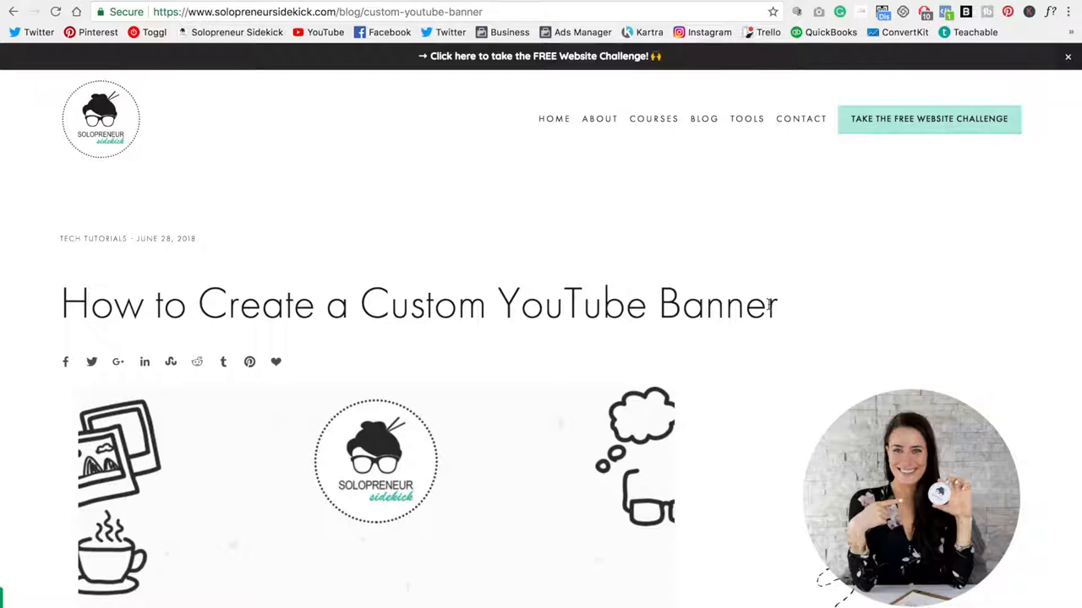
# Scroll the blog post down to the free template download form.
pyautogui.scroll(-3)
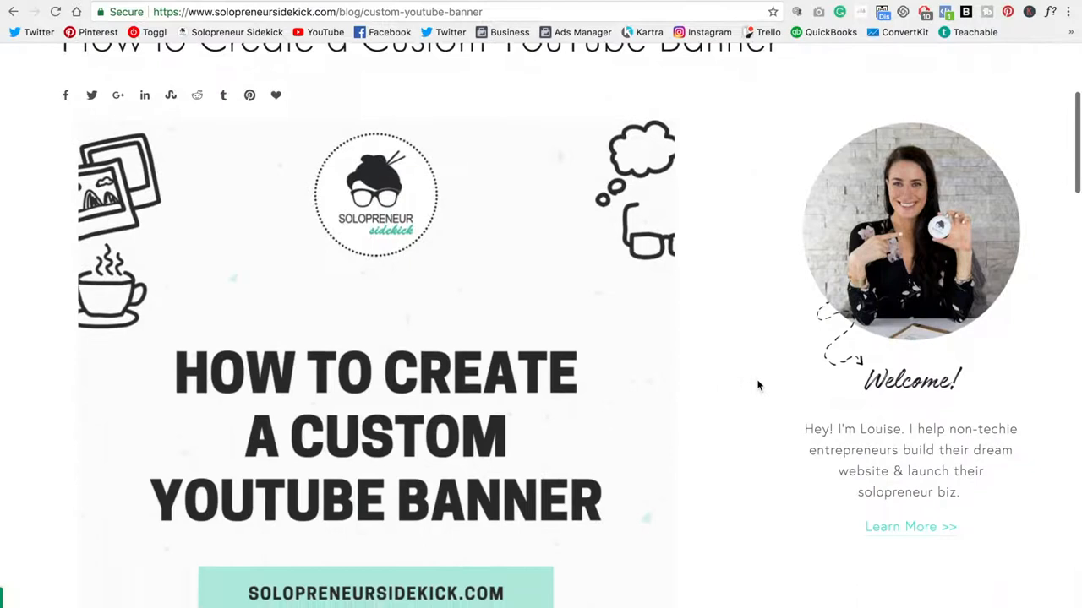
pyautogui.scroll(-3)
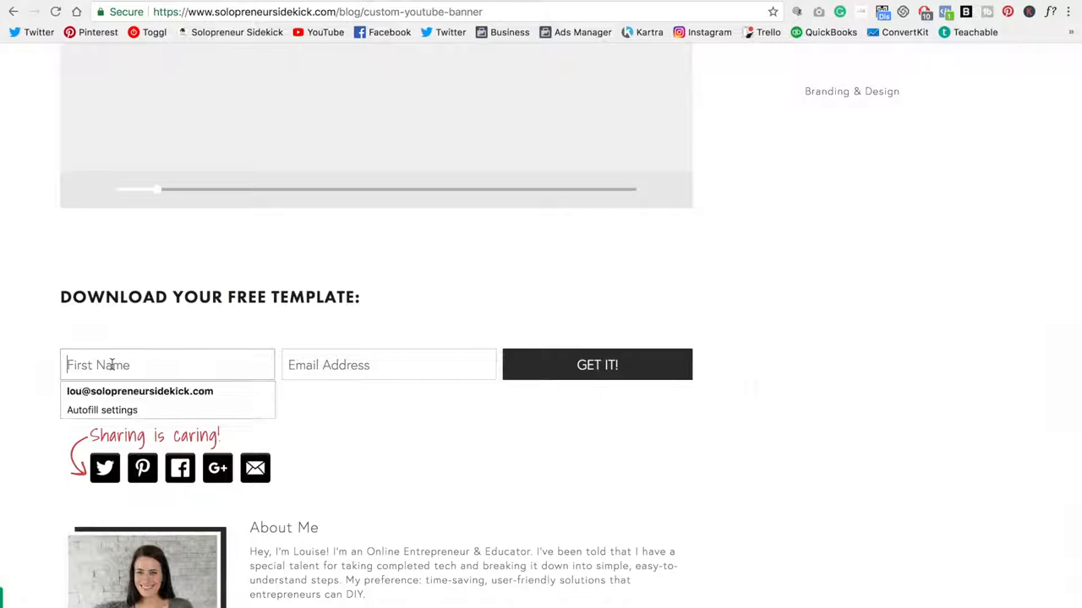
# Fill the First Name and Email fields from autofill and submit with GET IT!
pyautogui.click(138, 392)
pyautogui.write('Louise')
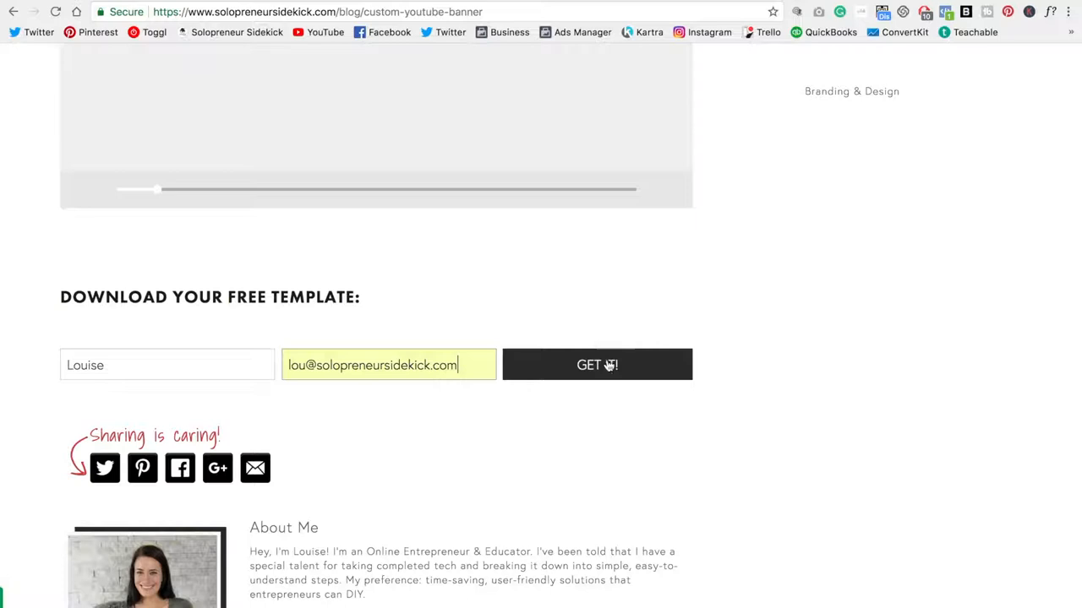
pyautogui.click(596, 365)
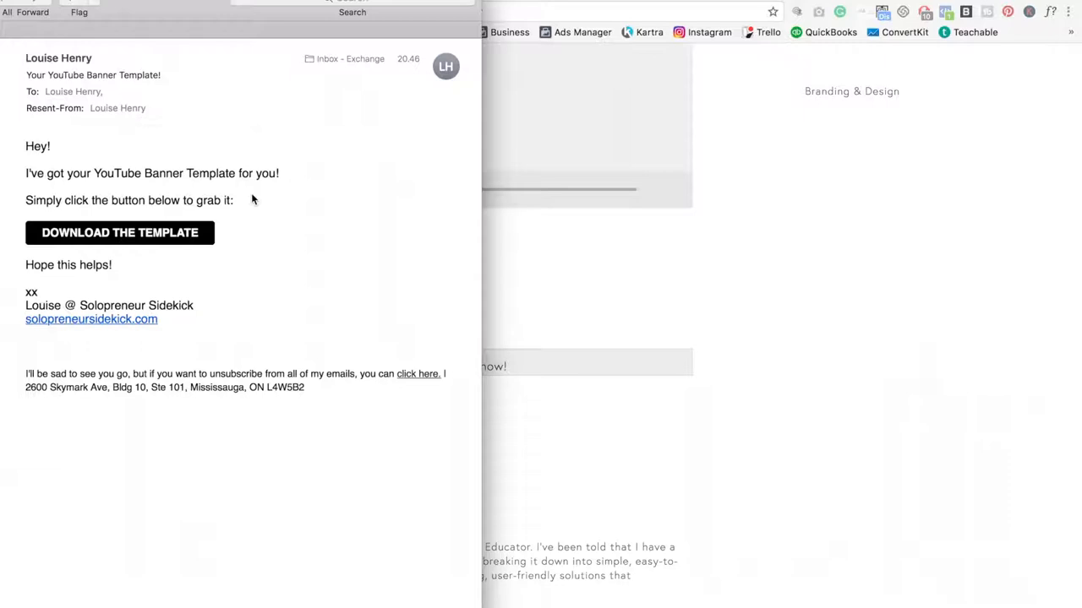
pyautogui.click(118, 233)
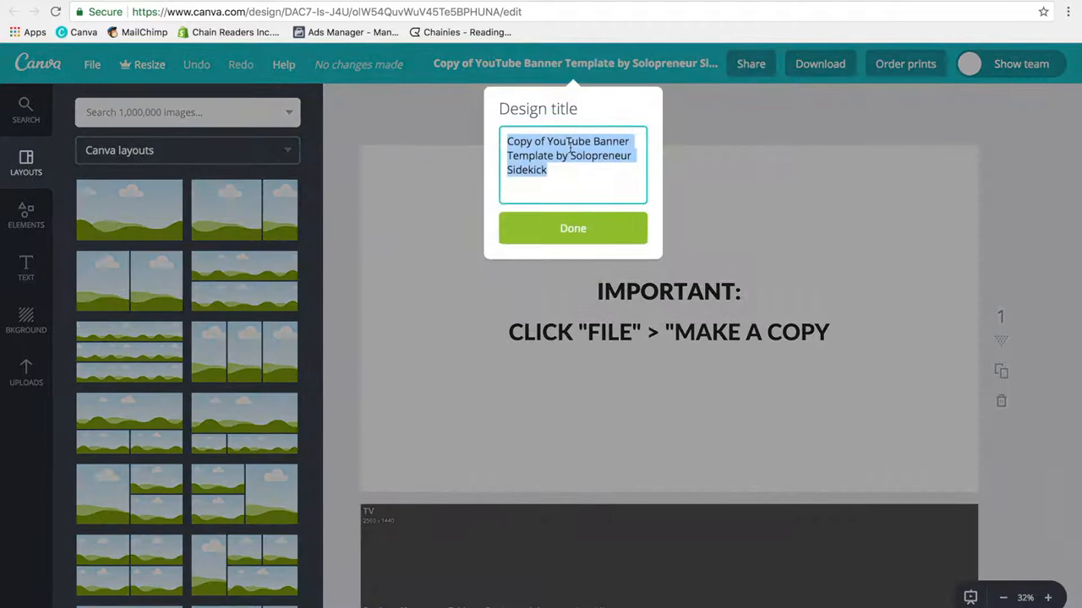
# Set the design title to 'Your YouTube Banner Template' and confirm it.
pyautogui.write('Your YouTube Banner Template')
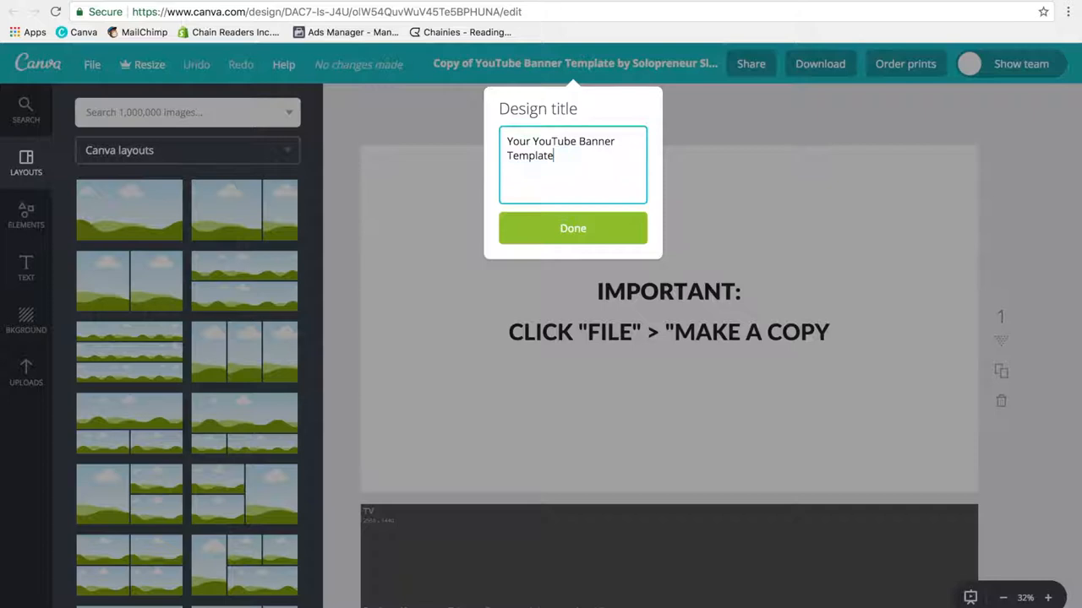
pyautogui.click(571, 228)
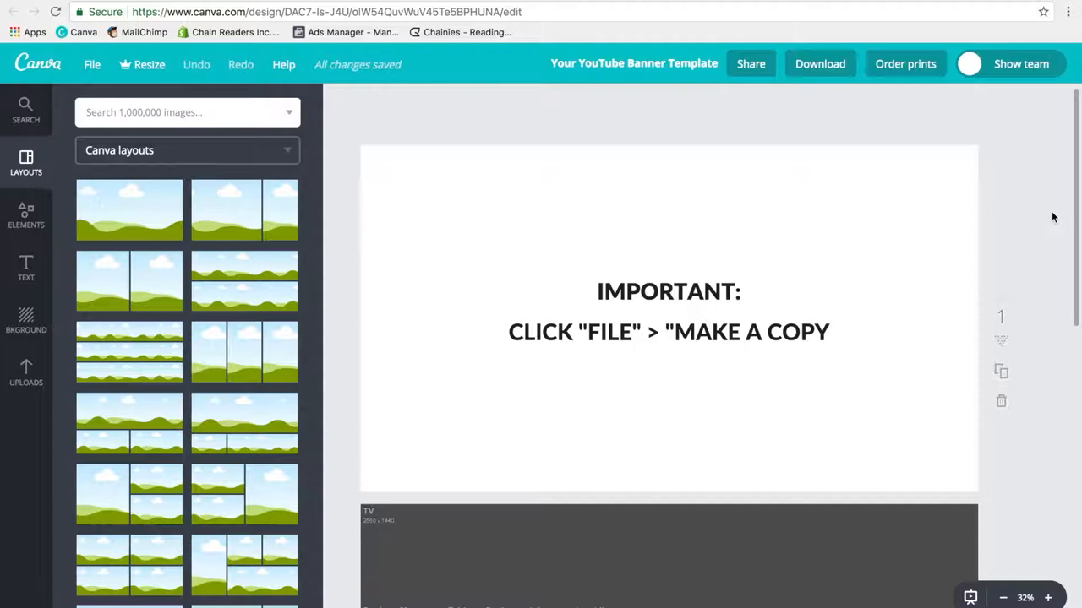
# Scroll to page 2 showing the TV, desktop, tablet, mobile and safe-area guide.
pyautogui.scroll(-3)
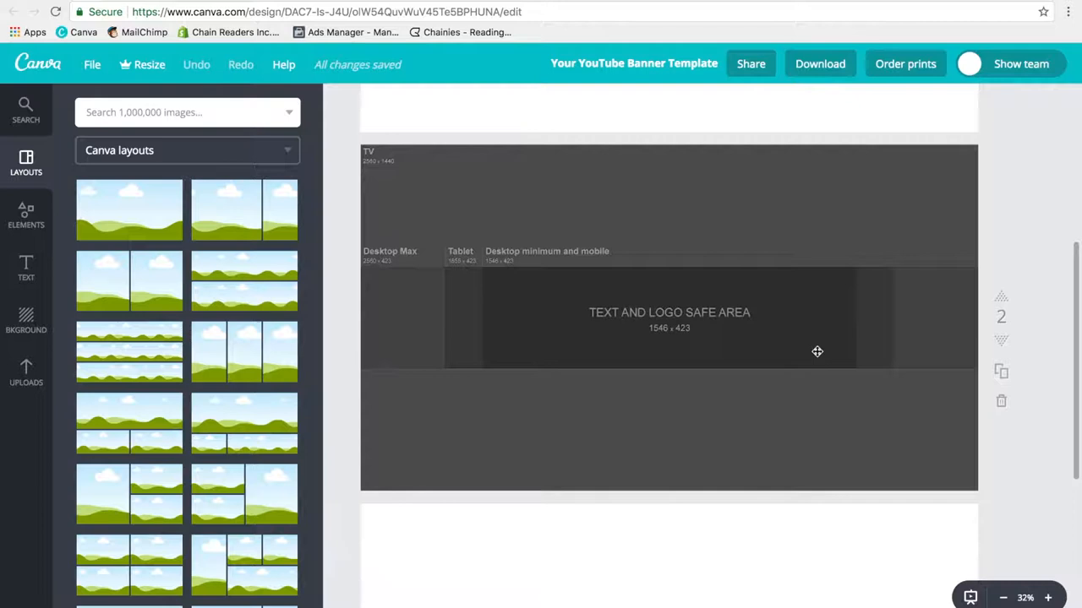
pyautogui.moveTo(840, 346)
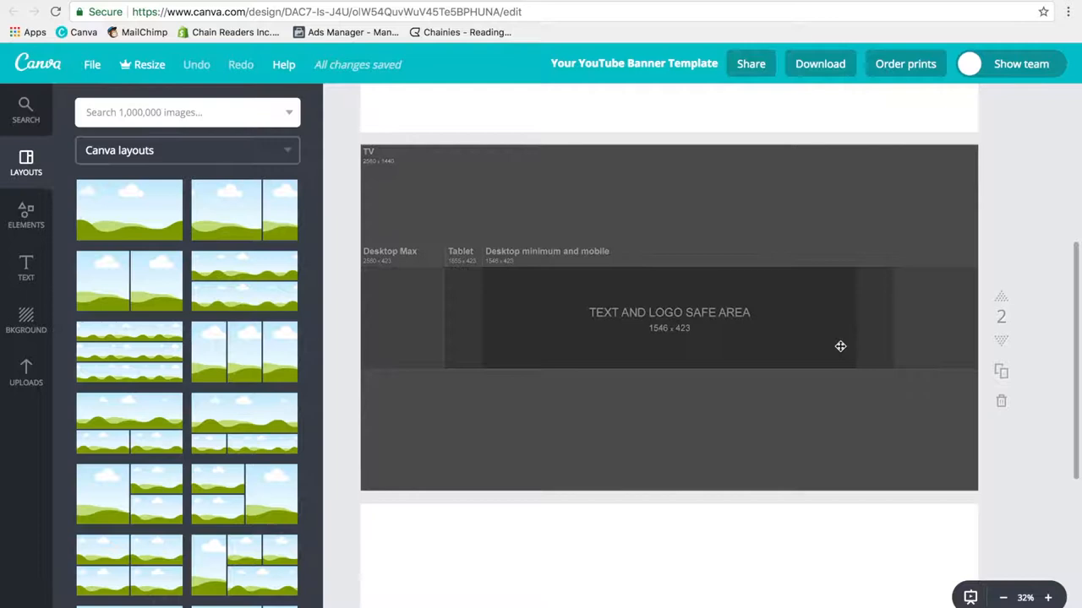
pyautogui.moveTo(280, 362)
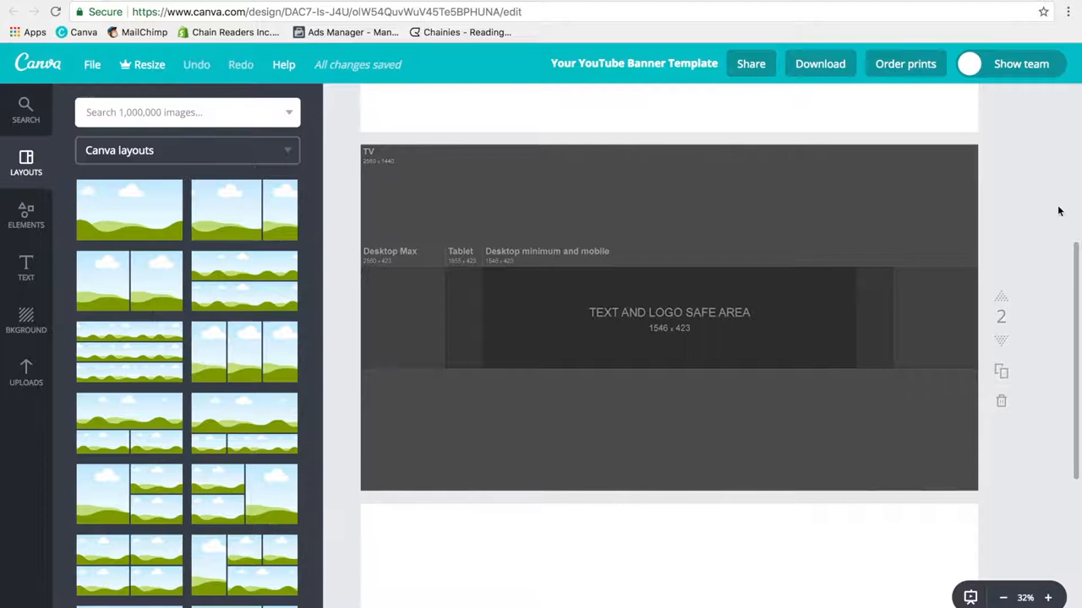
# On page 3, change YOUR TAGLINE to TECH SIDEKICK and begin editing the website line.
pyautogui.scroll(-3)
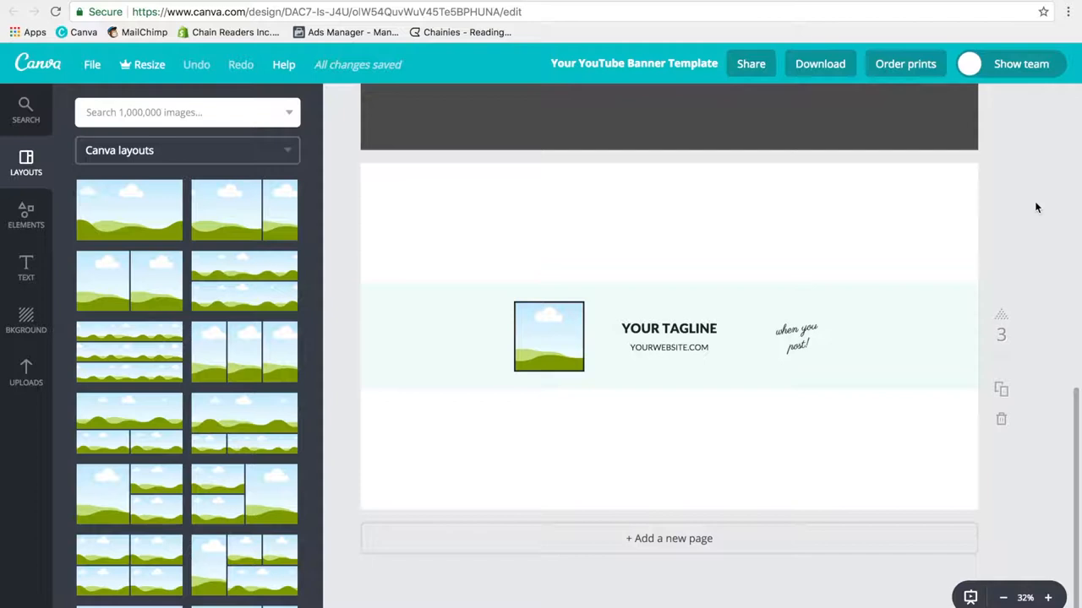
pyautogui.click(670, 328)
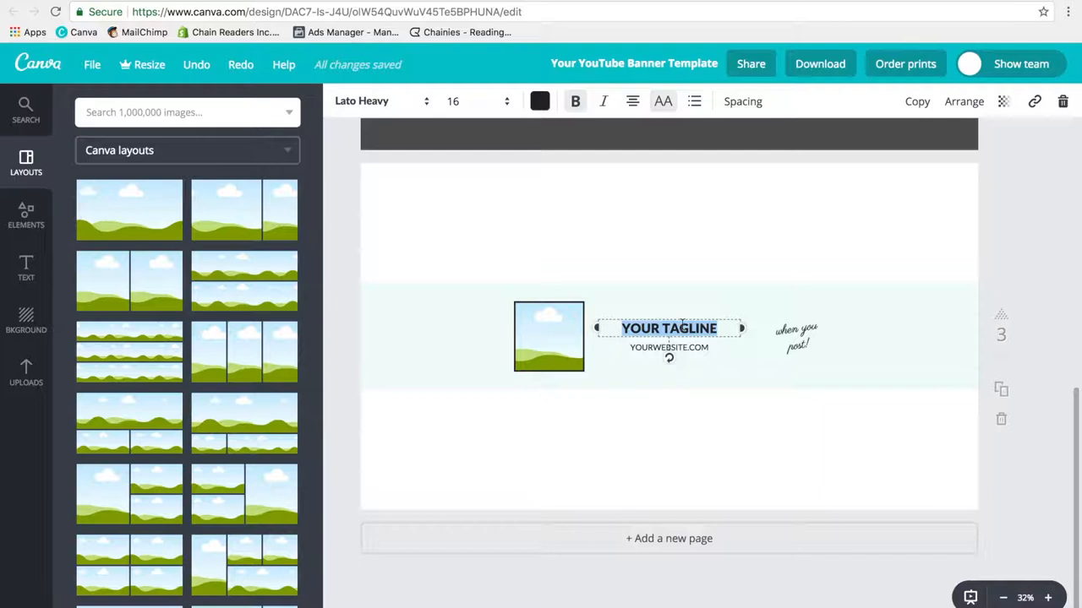
pyautogui.write('TECH SIDEKICK')
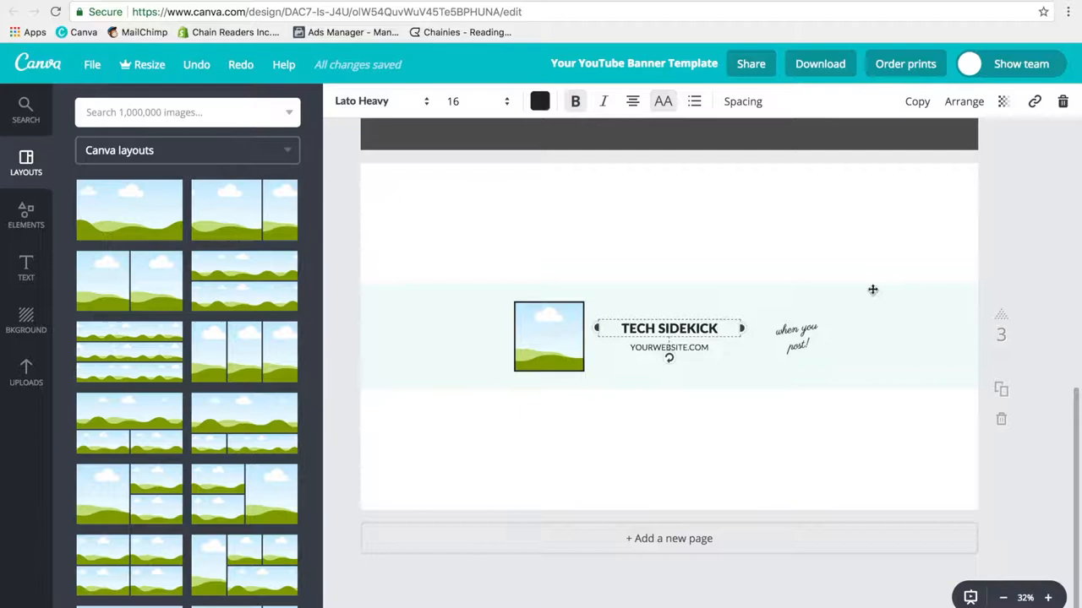
pyautogui.click(669, 348)
pyautogui.write('SOLOPRENEUR')
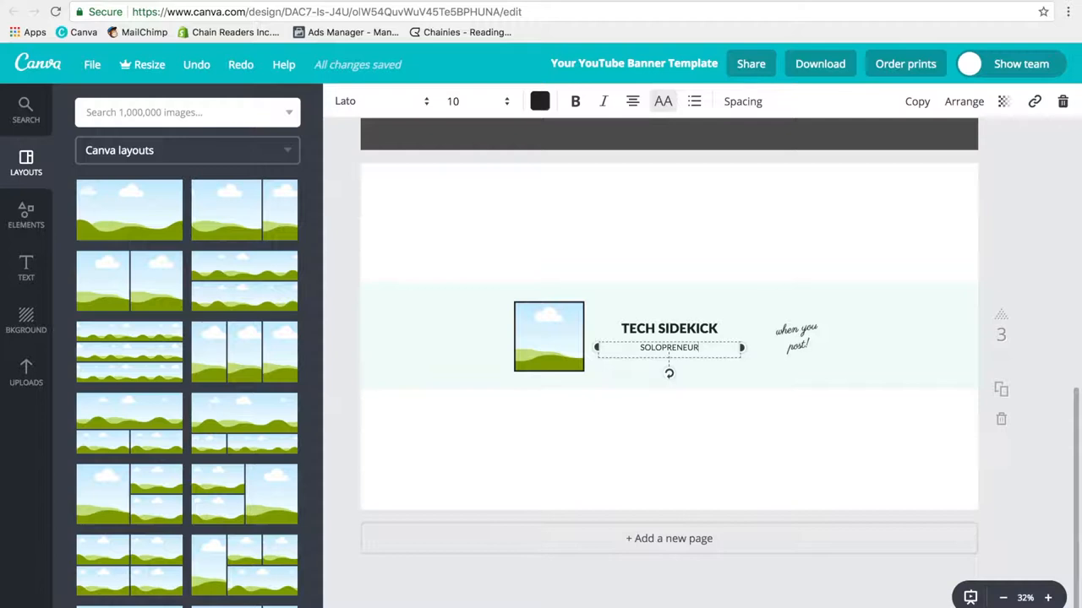
# Write the schedule note 'New videos every Tuesday & Thursday!' and select the picture placeholder.
pyautogui.click(796, 336)
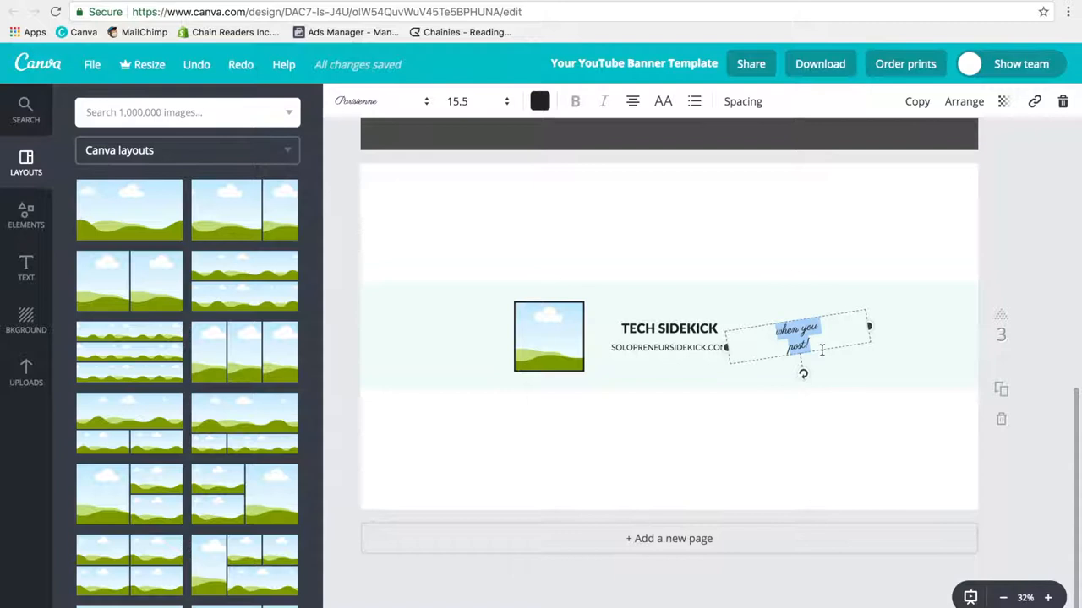
pyautogui.write('New videos every Tuesday & Thursday')
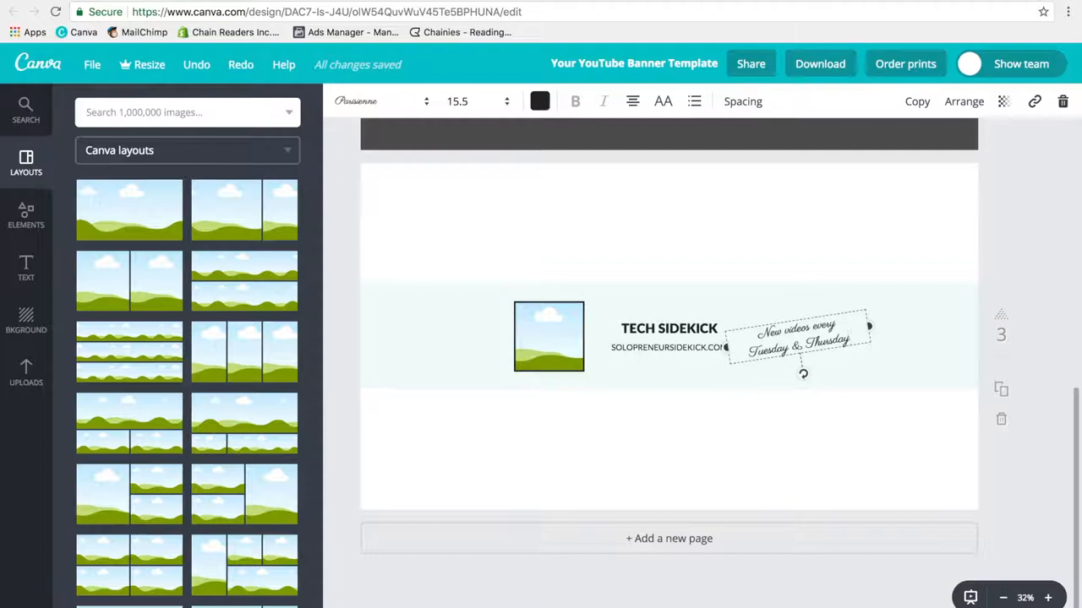
pyautogui.click(547, 336)
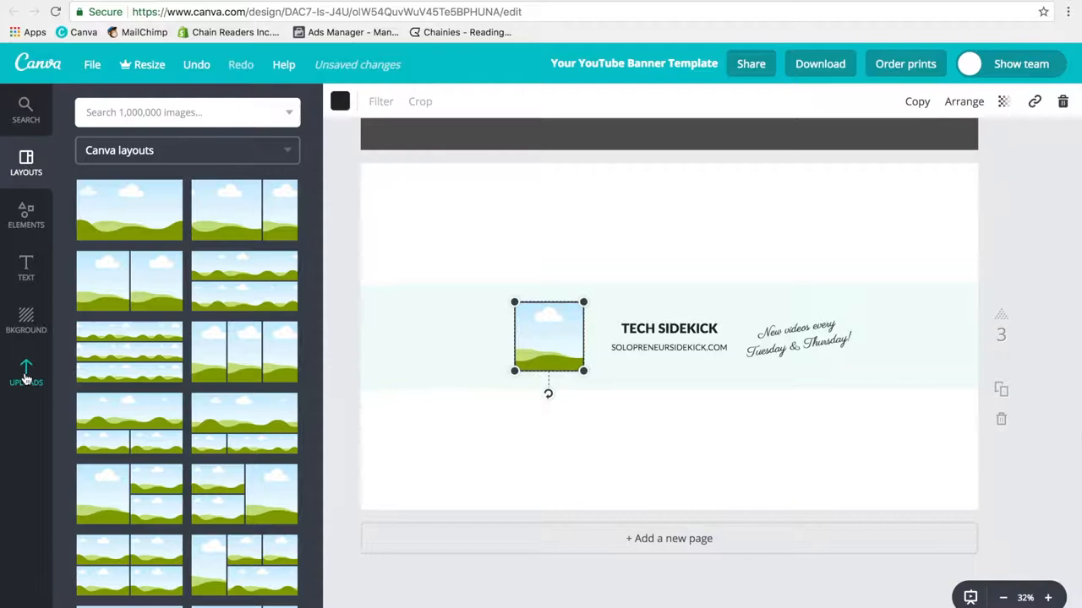
# Upload a headshot photo from the computer and place it in the banner's picture frame.
pyautogui.click(25, 372)
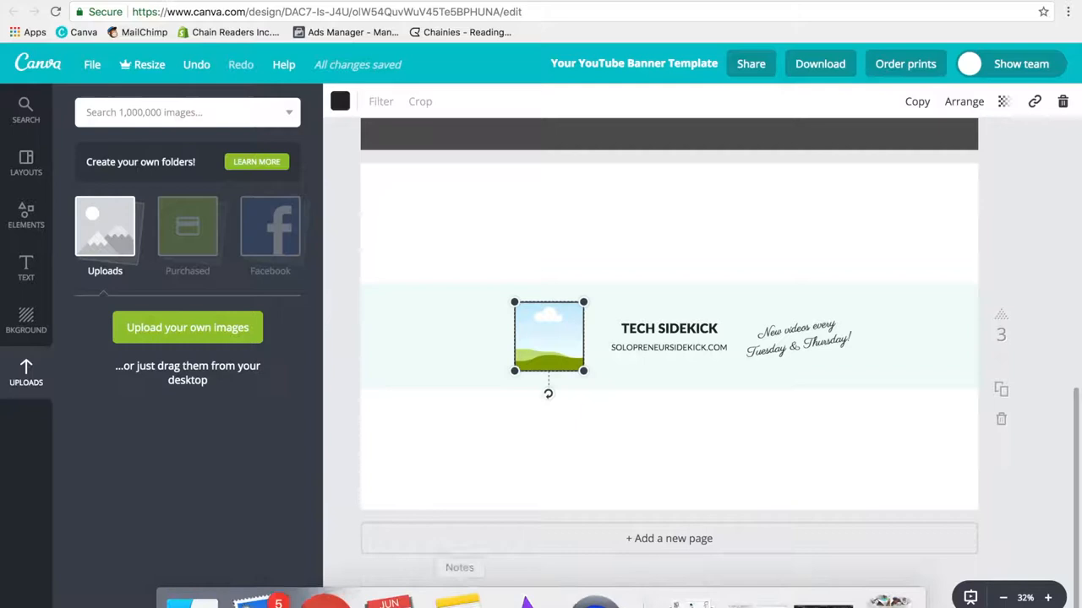
pyautogui.click(186, 328)
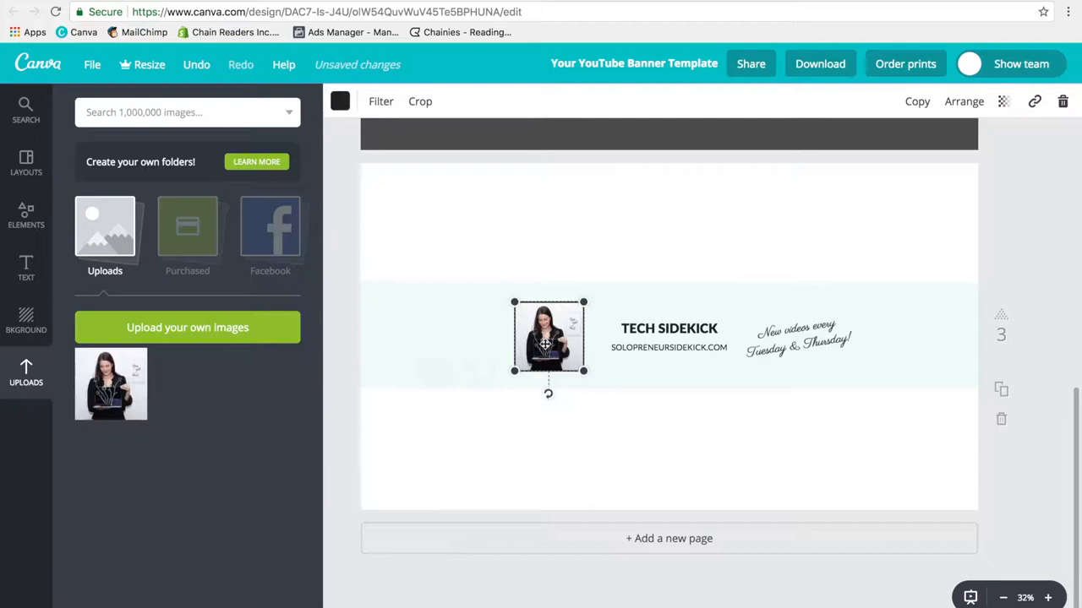
pyautogui.click(549, 427)
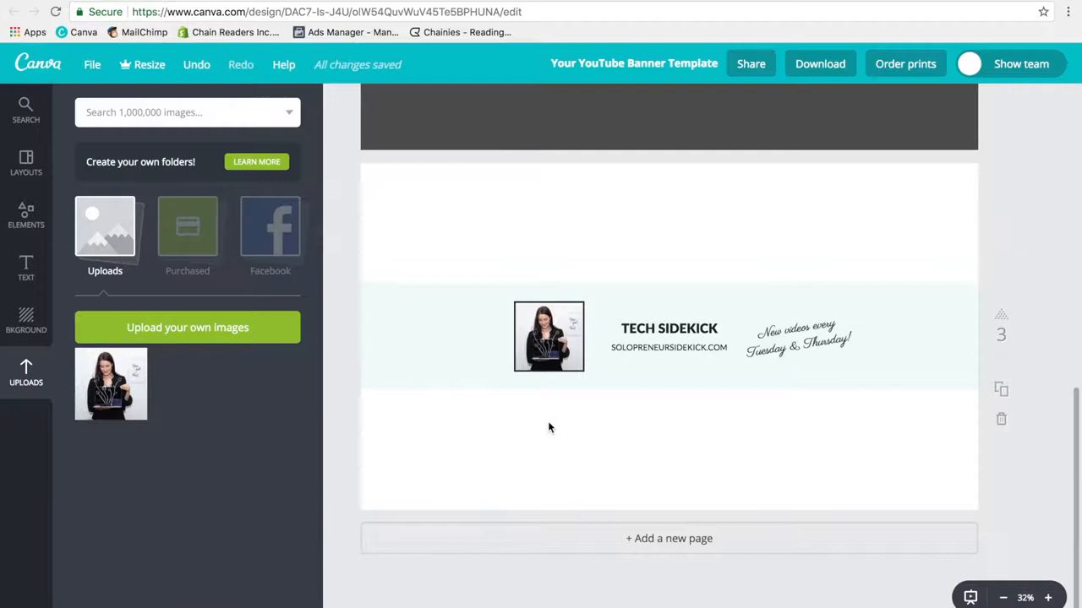
pyautogui.click(669, 335)
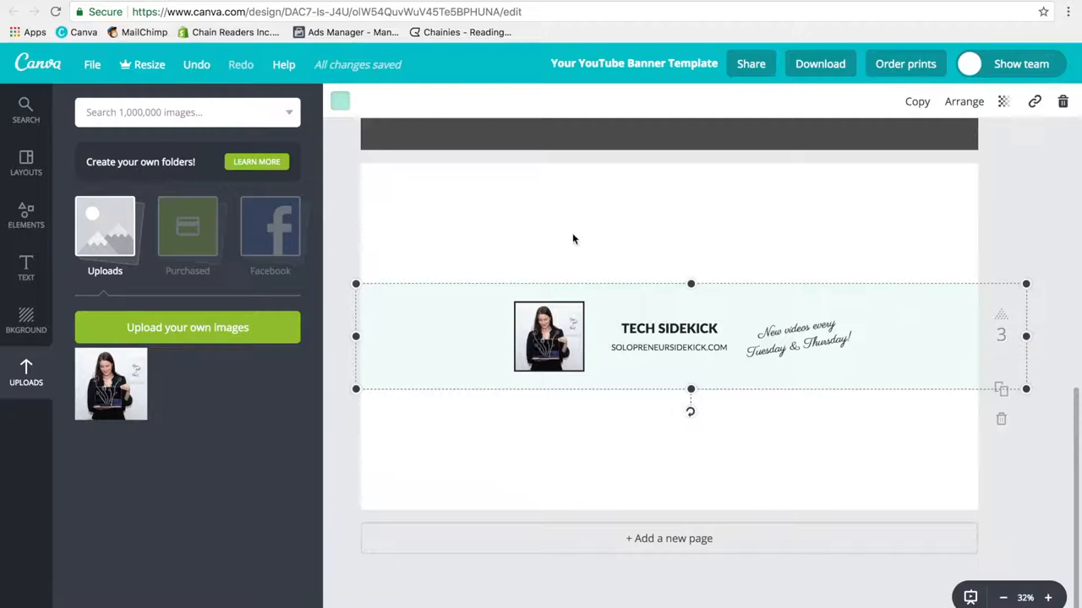
# Make the background band partly transparent, then go to the Elements library.
pyautogui.click(339, 102)
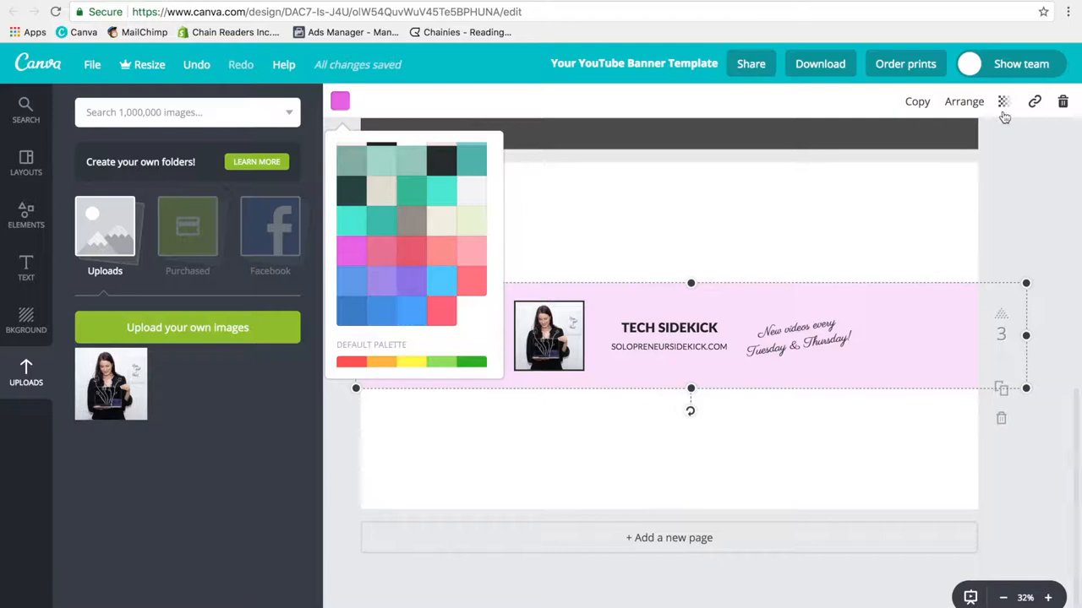
pyautogui.click(1004, 101)
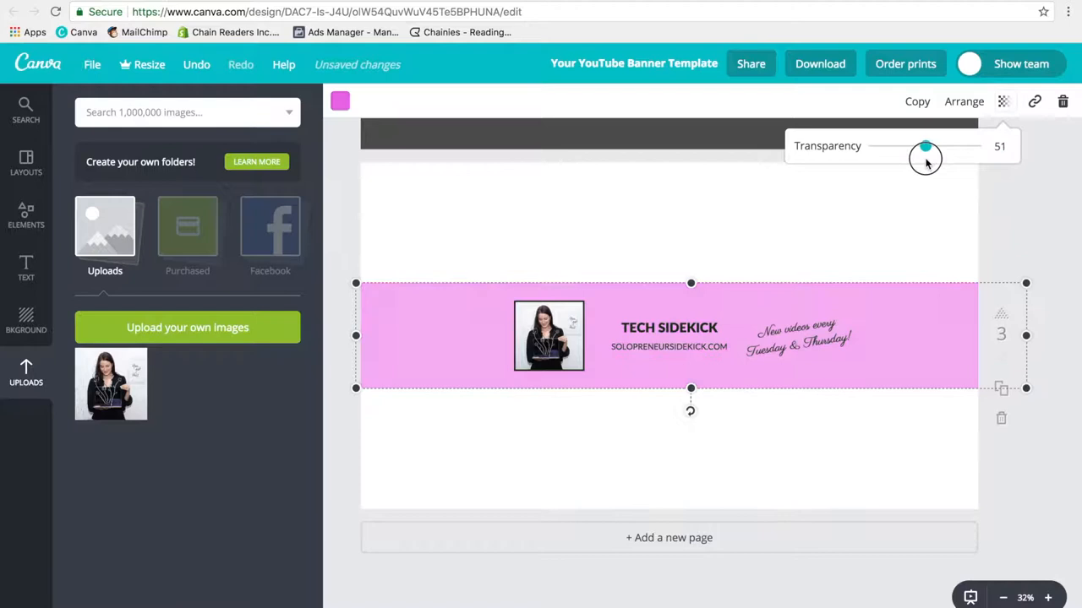
pyautogui.click(548, 334)
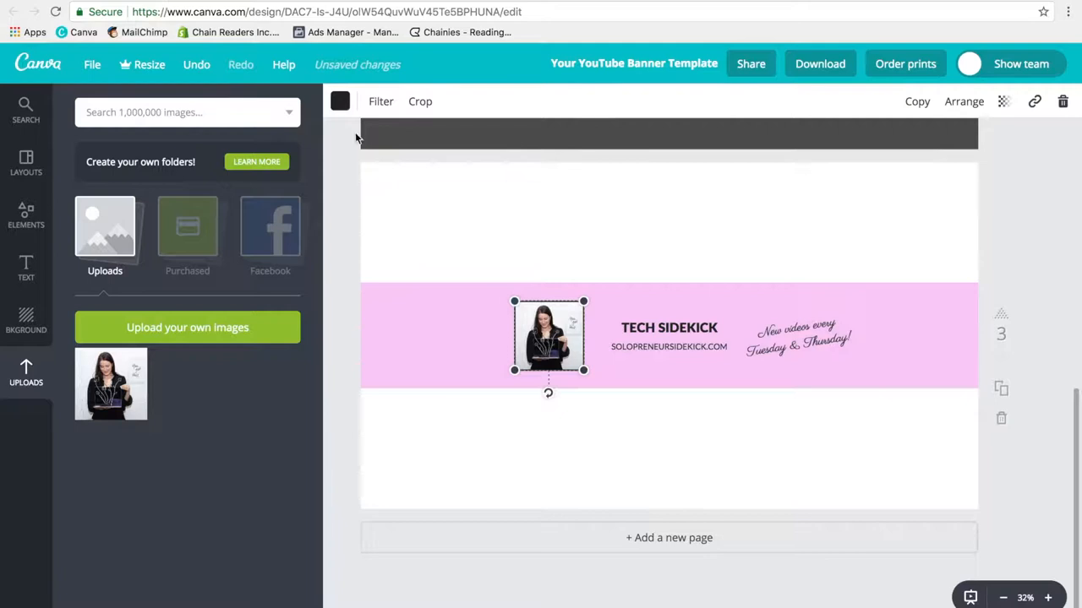
pyautogui.click(25, 216)
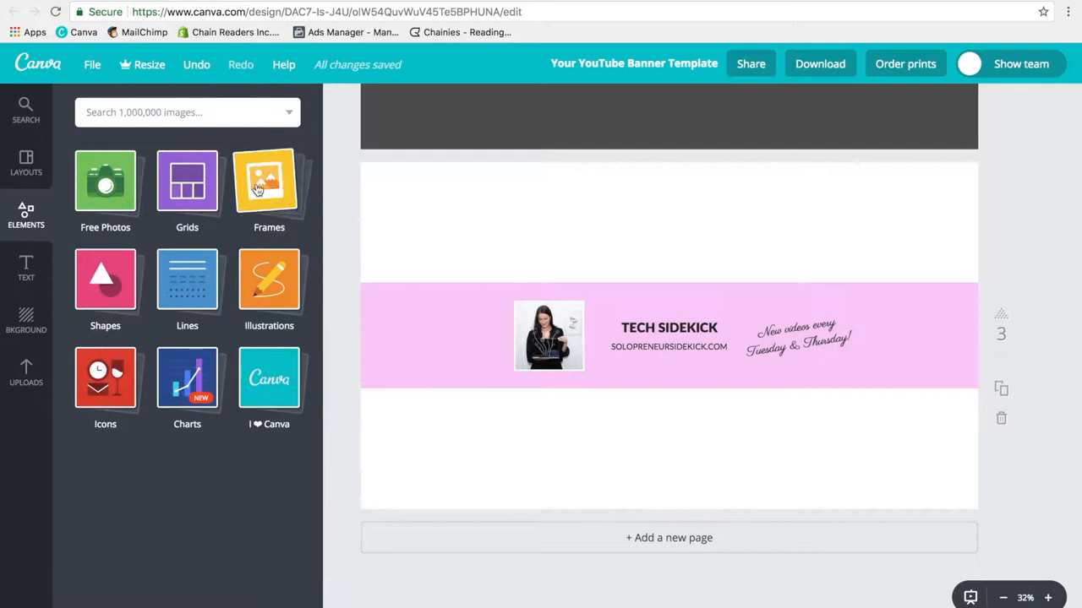
# Add a computer-screen frame from Frames beside the title and resize it to fit the band.
pyautogui.click(269, 181)
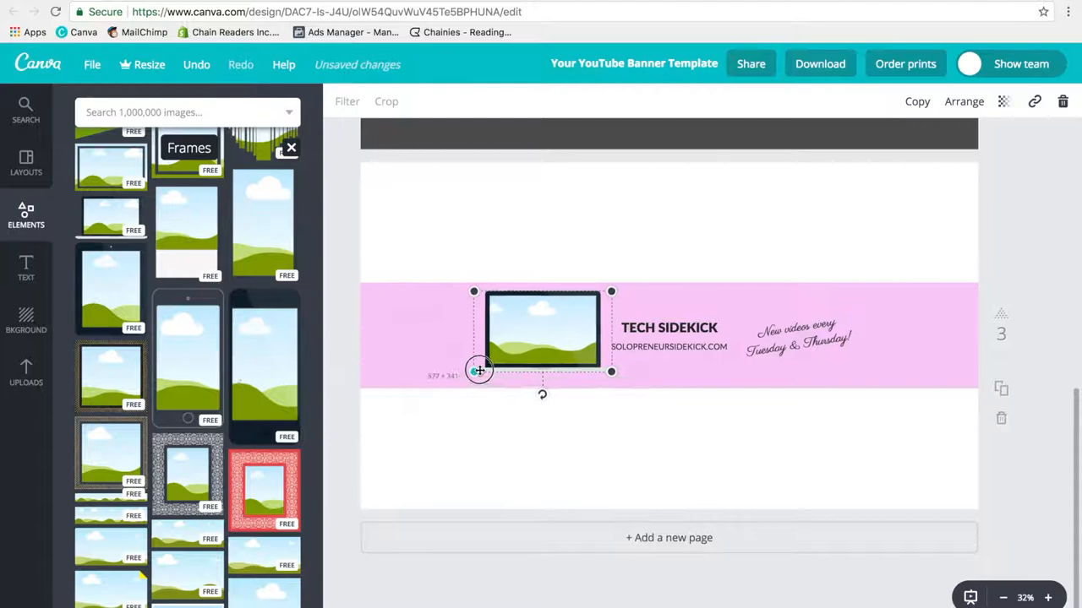
pyautogui.moveTo(480, 371); pyautogui.dragTo(616, 295)
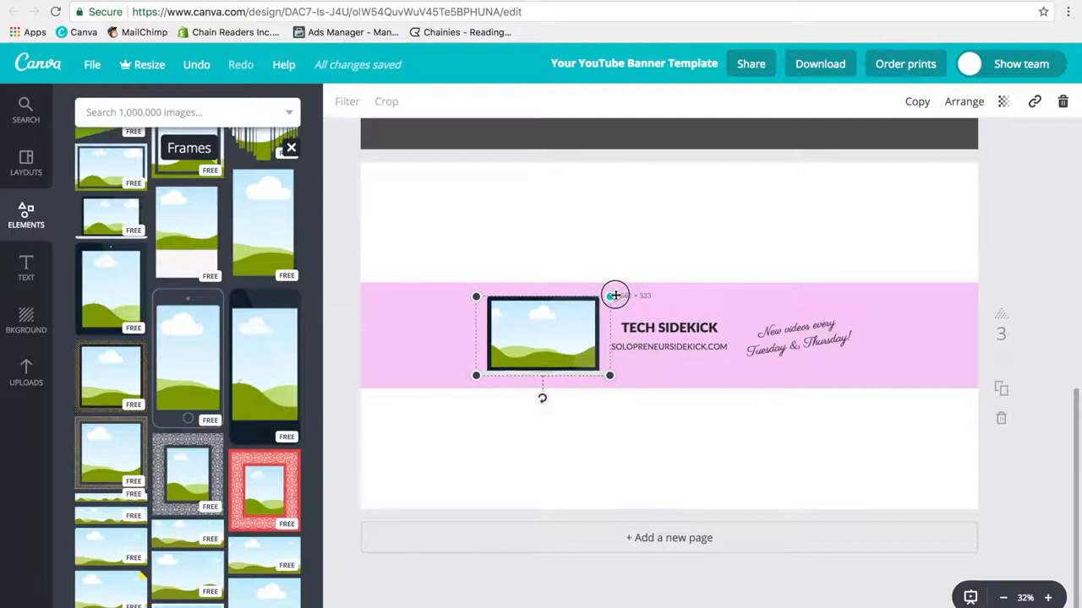
pyautogui.click(26, 372)
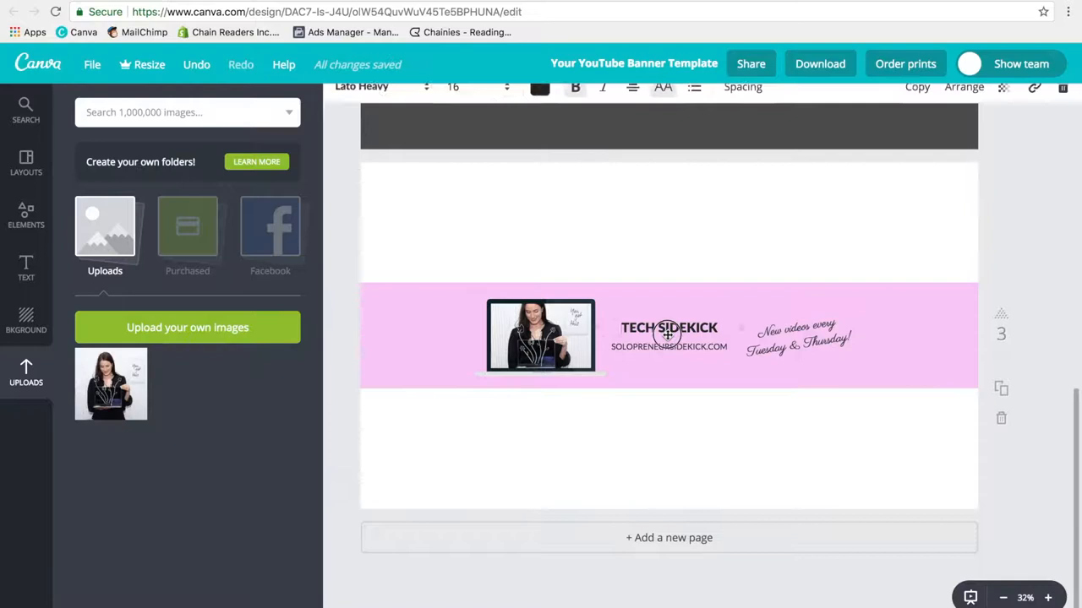
# Check the TECH SIDEKICK title's font to reuse Lato Heavy for the schedule note.
pyautogui.click(380, 101)
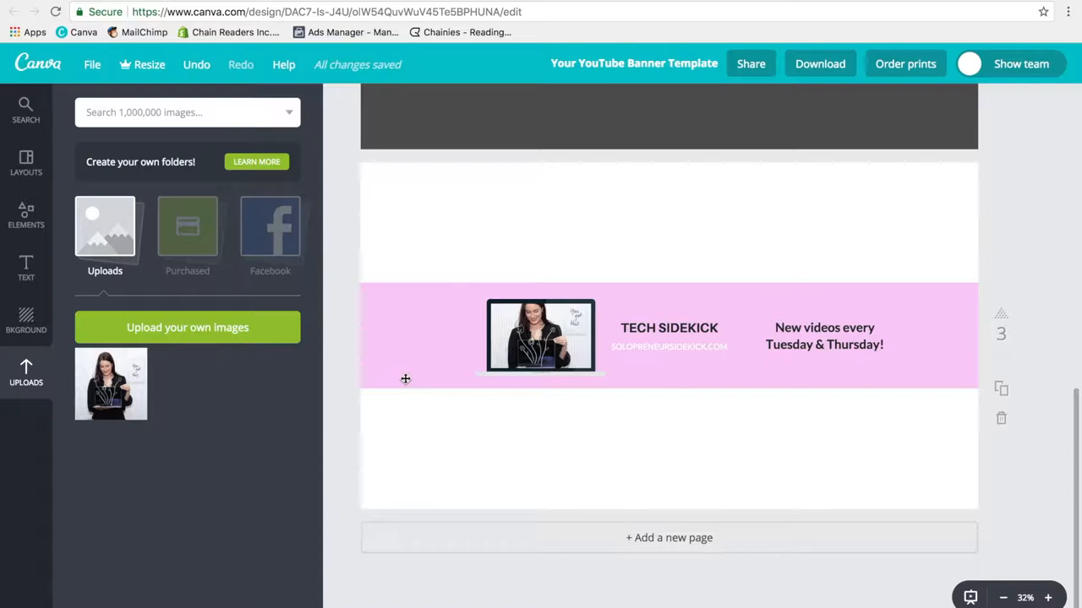
pyautogui.scroll(3)
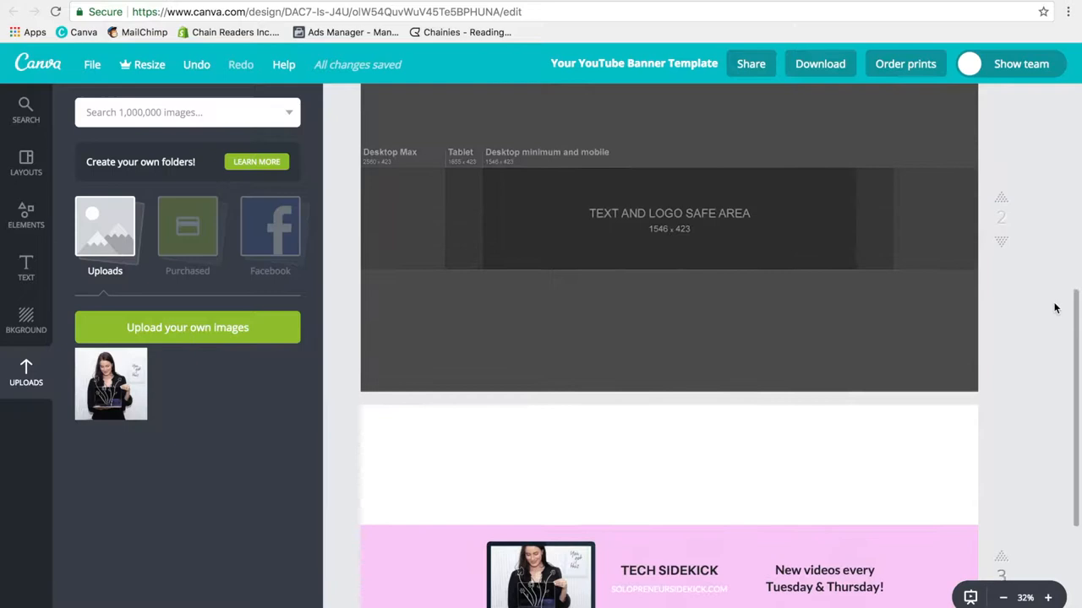
pyautogui.scroll(-3)
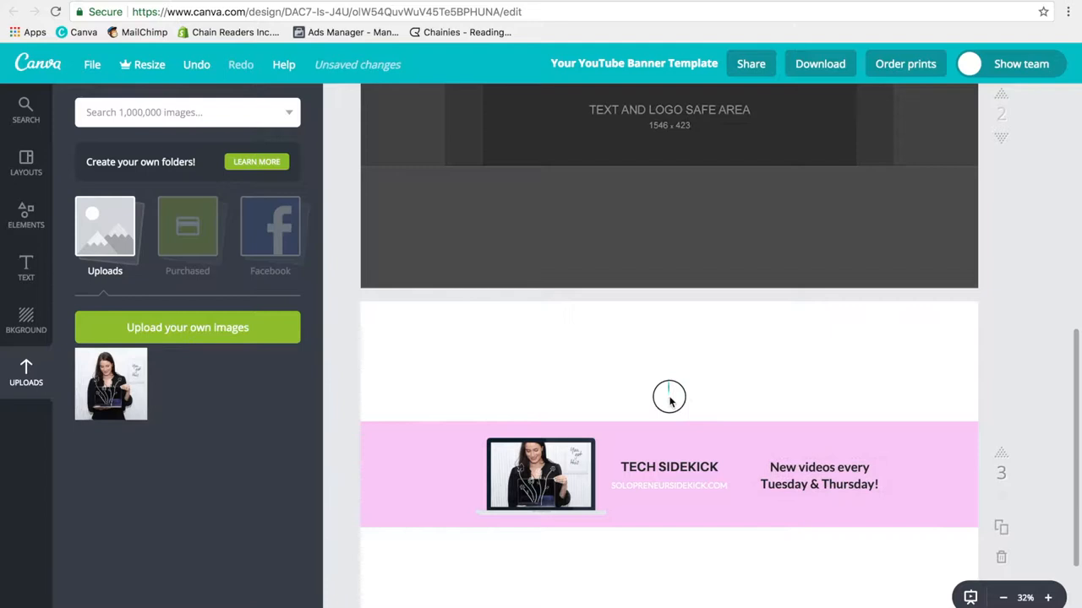
pyautogui.click(541, 474)
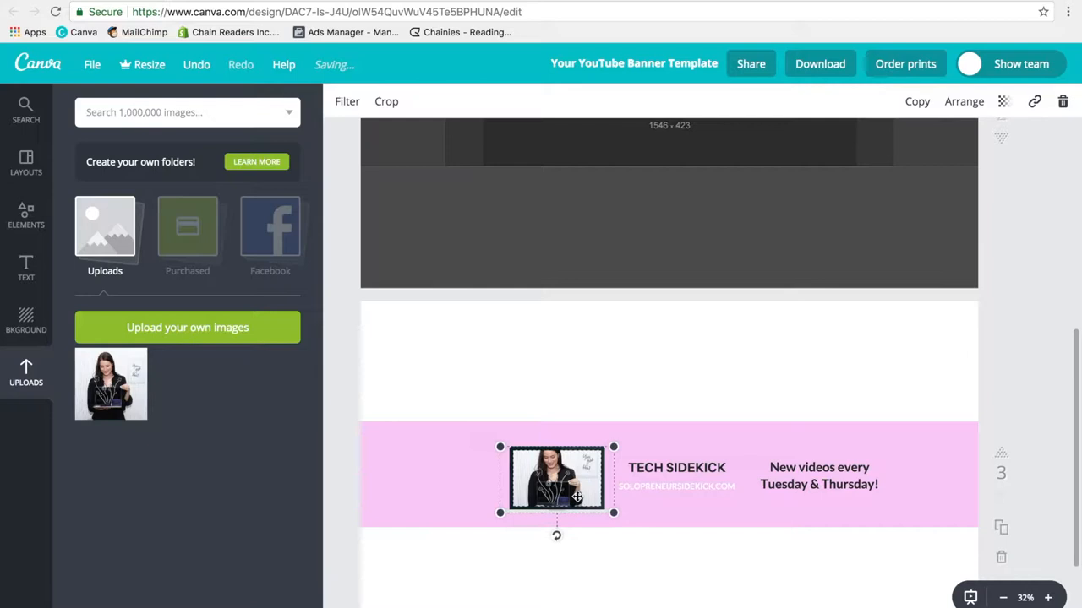
# Recolor the selected background band from pink to mint green via the toolbar swatch.
pyautogui.click(346, 101)
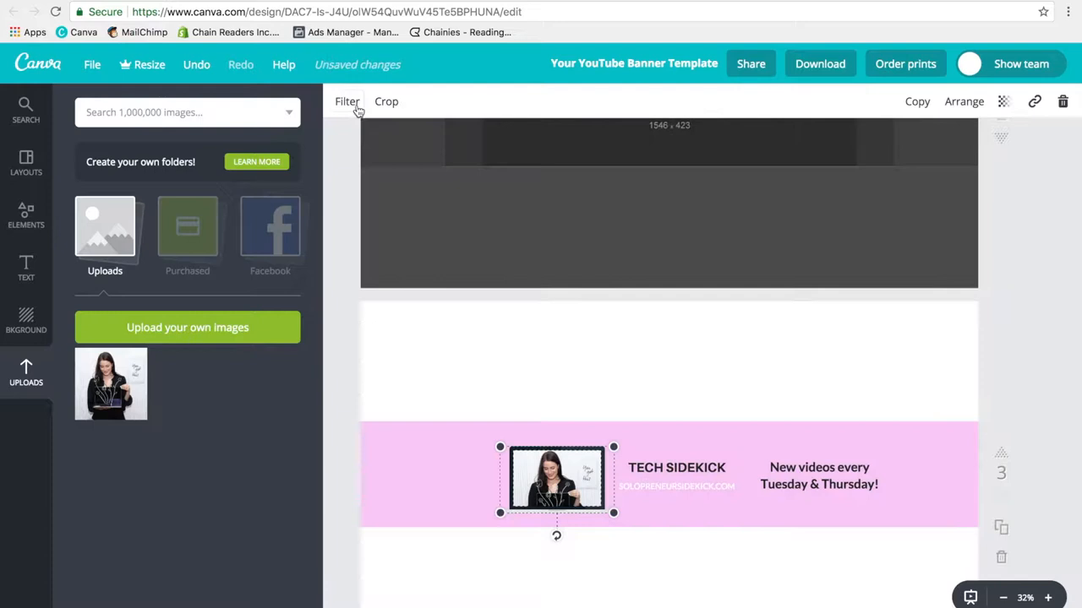
pyautogui.click(340, 102)
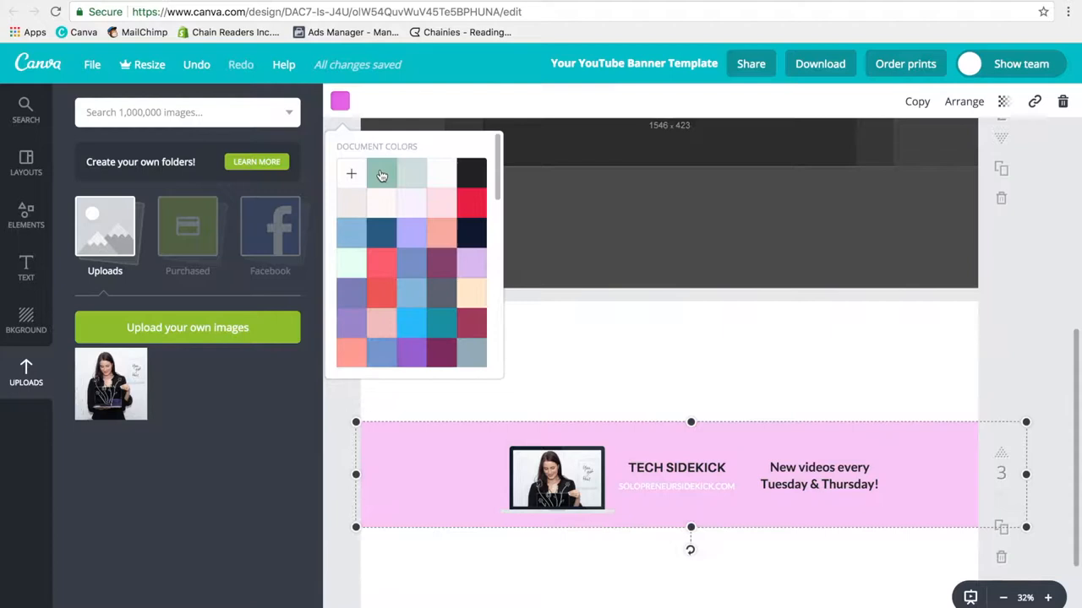
pyautogui.click(382, 164)
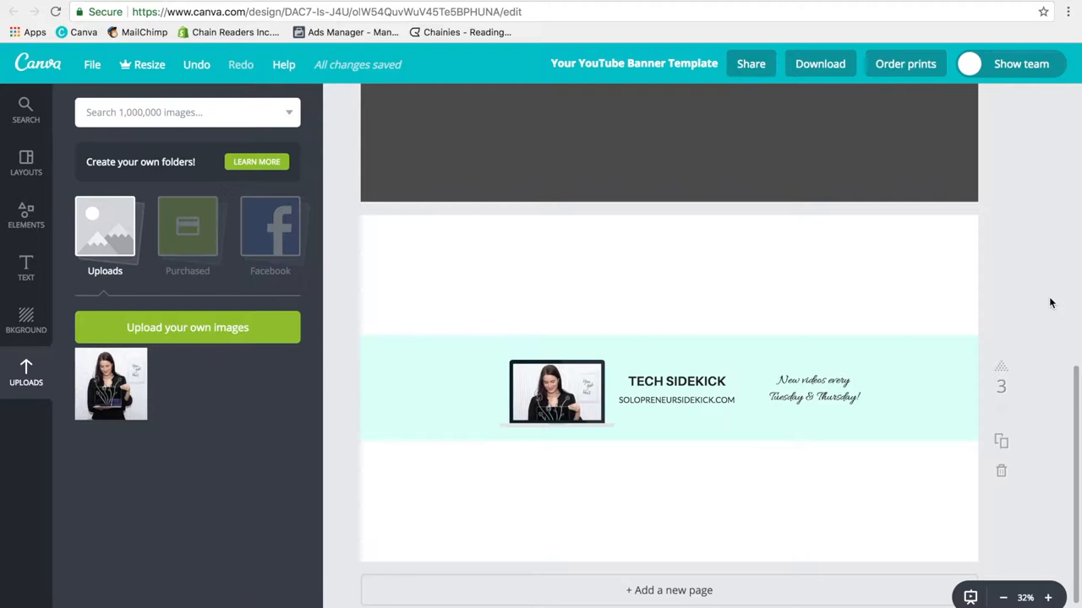
# Deselect the band and browse the elements library for 'computer' picture frames.
pyautogui.click(25, 217)
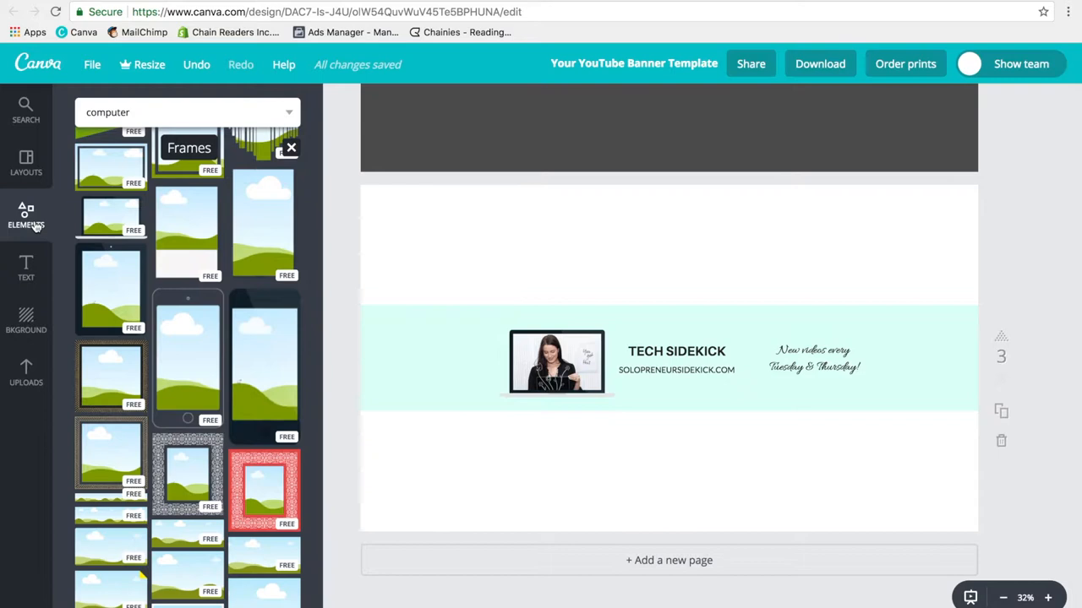
pyautogui.moveTo(1060, 381)
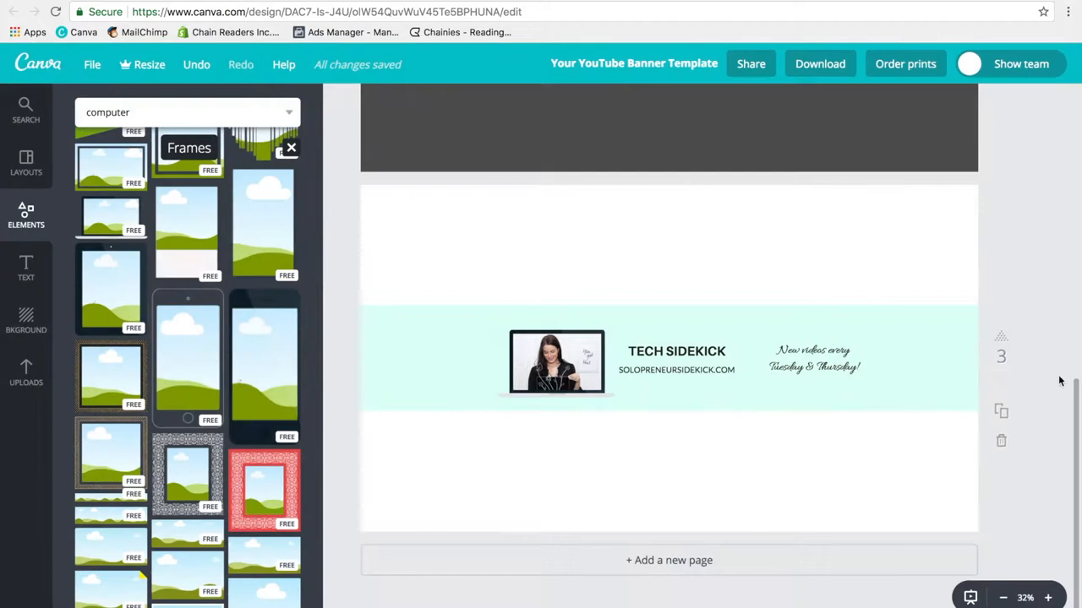
pyautogui.click(820, 64)
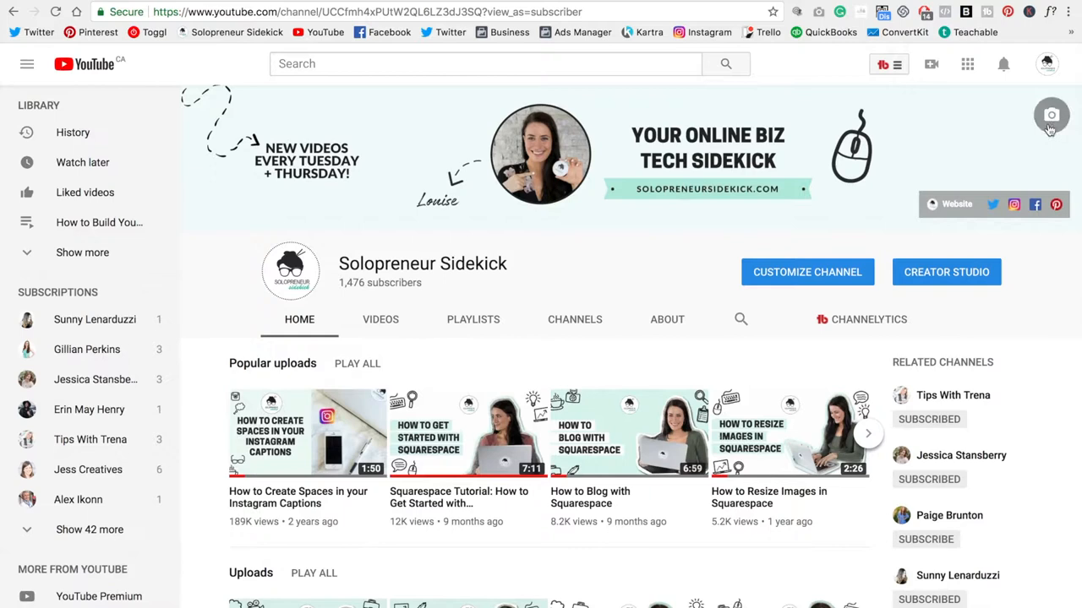
# Replace the channel art with the uploaded banner PNG, adjust its crop and confirm the selection.
pyautogui.click(1051, 115)
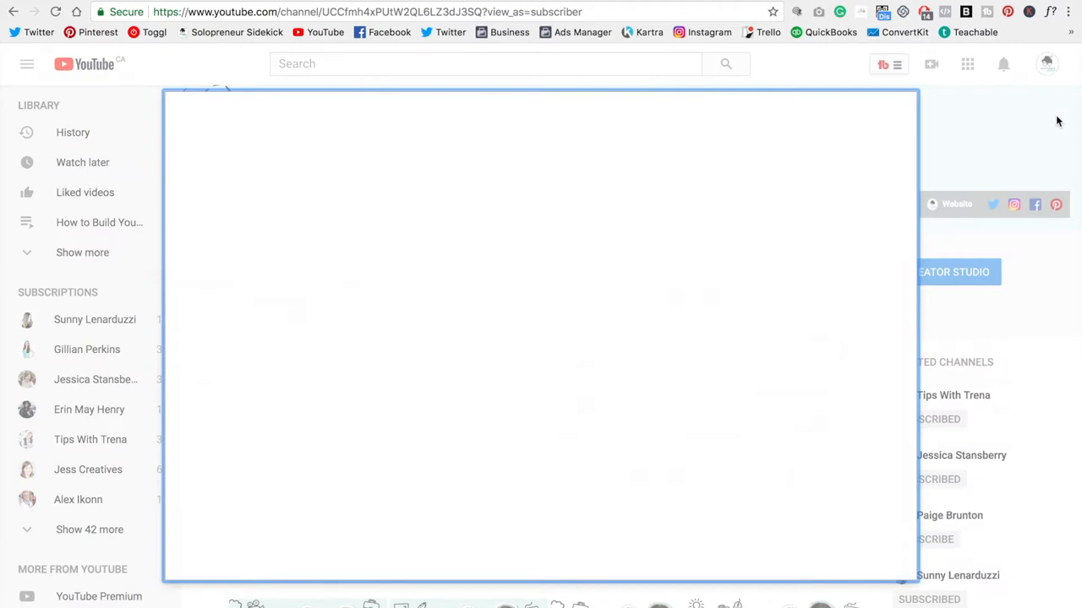
pyautogui.click(540, 373)
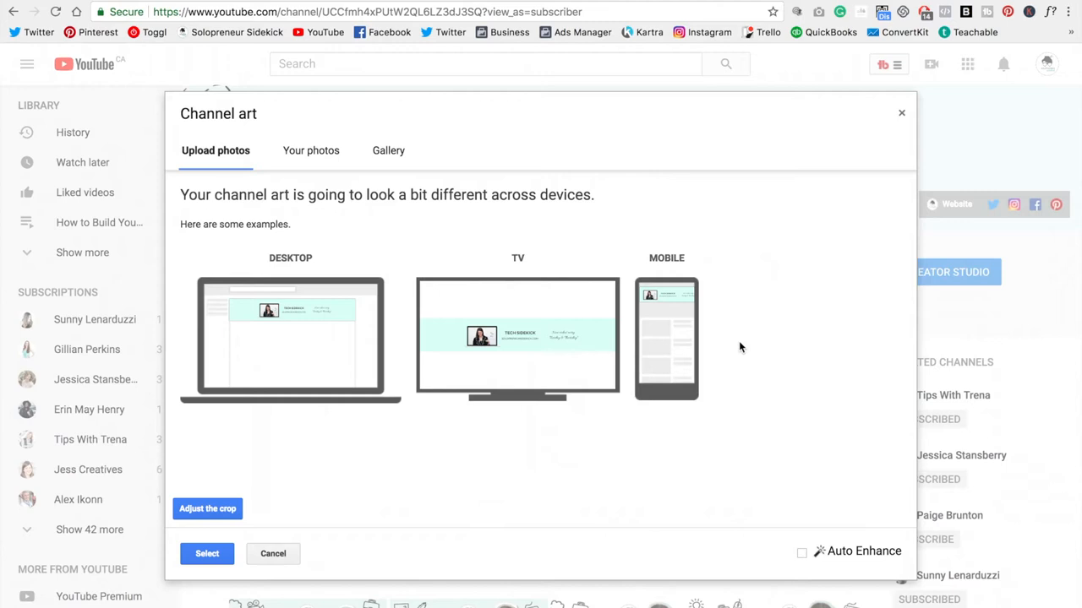
pyautogui.moveTo(692, 317)
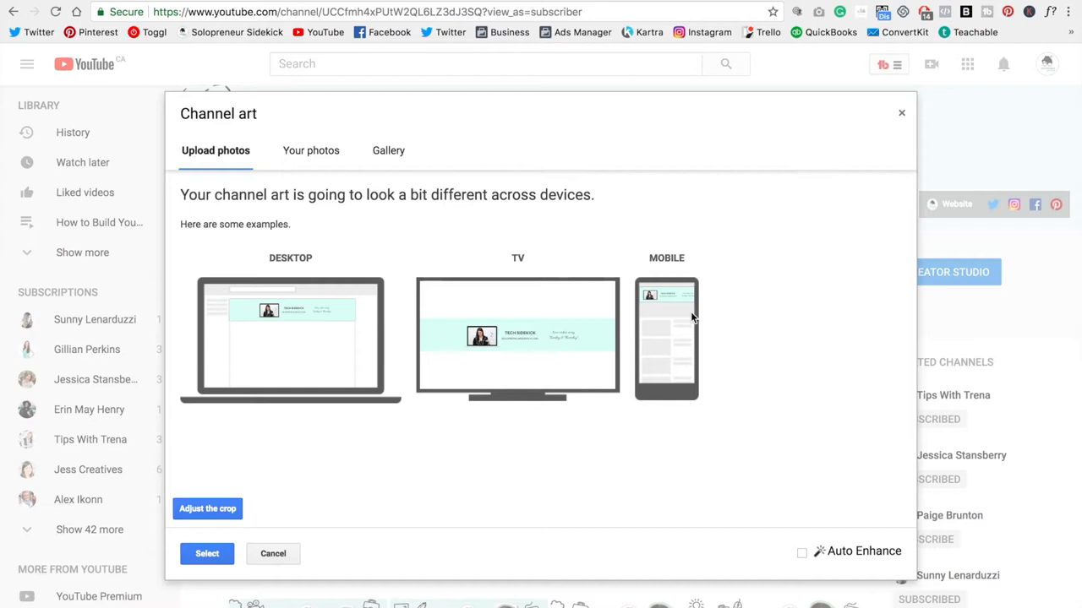
pyautogui.click(206, 507)
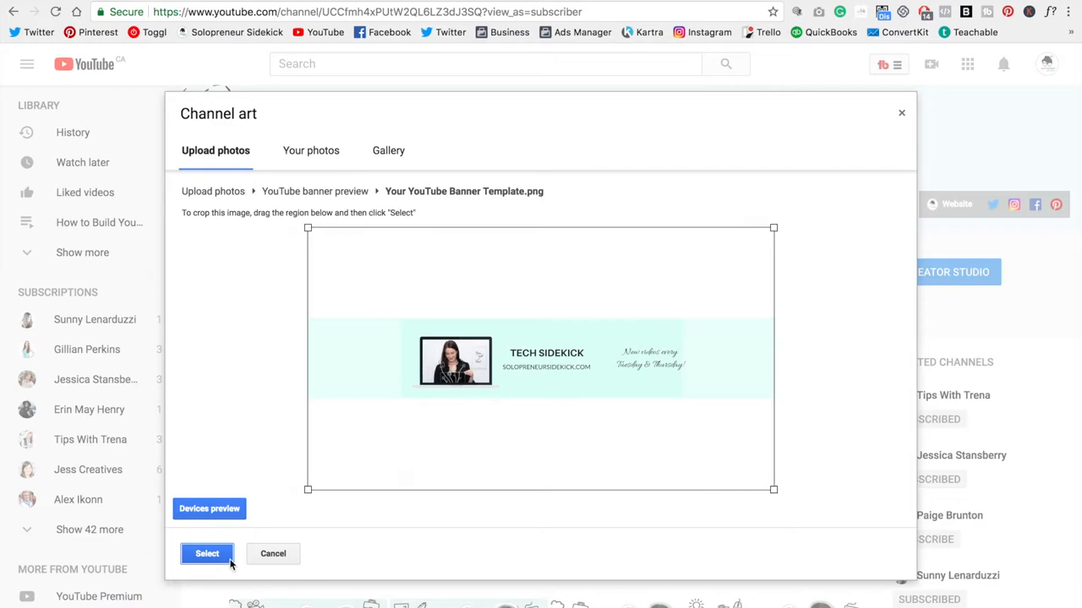
pyautogui.click(206, 554)
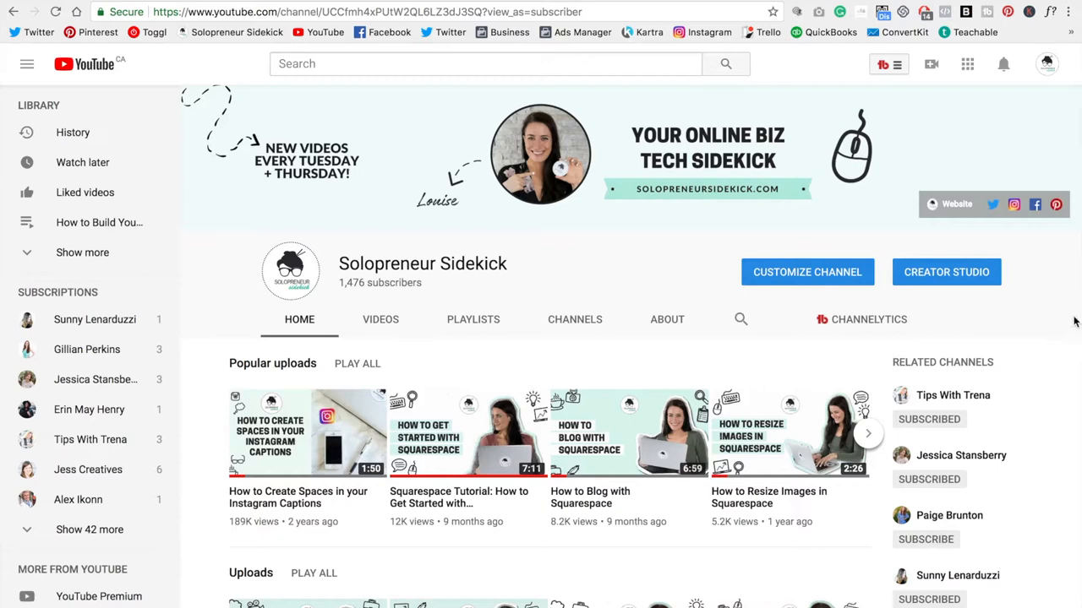